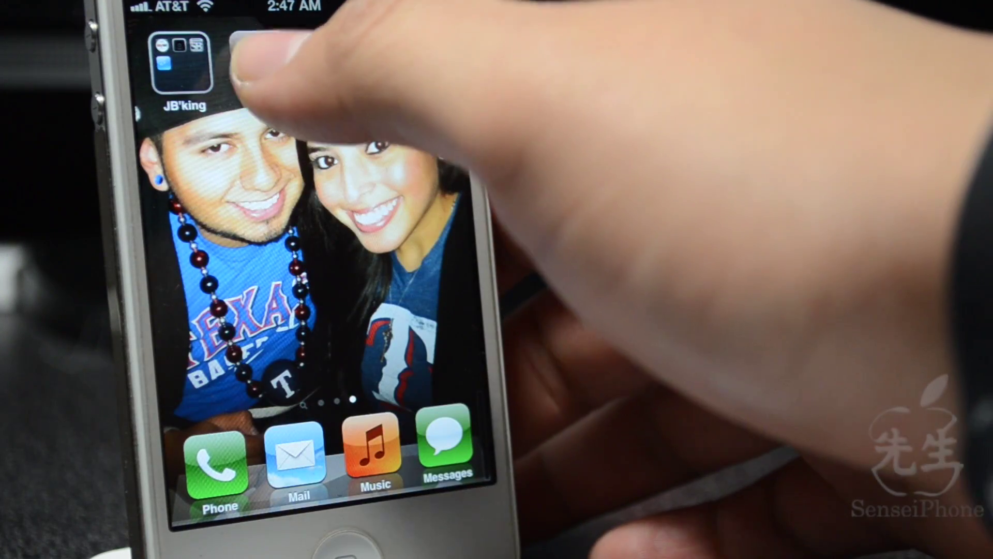
Step: Launch Cydia from the Home Screen and land on its Manage section
click(180, 62)
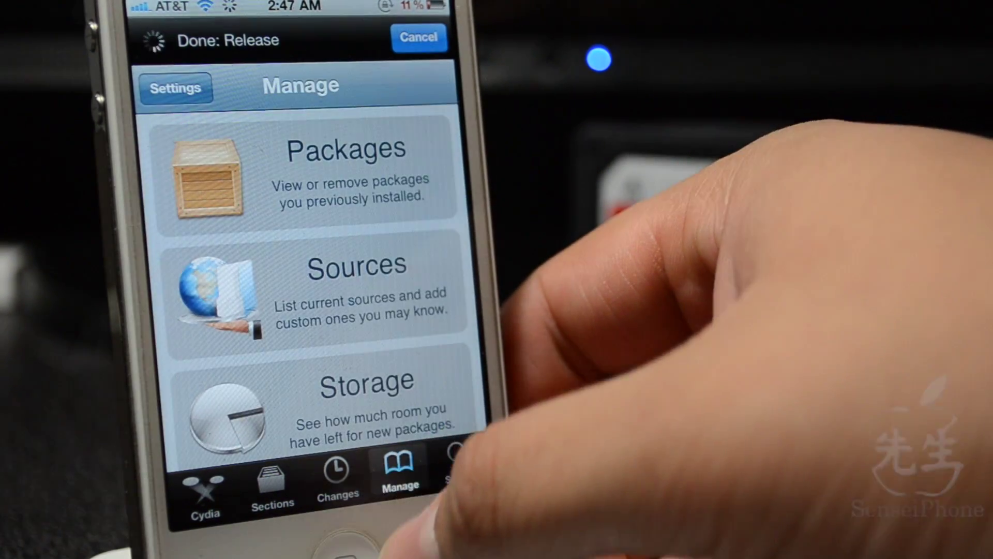
Step: Show the Sources list with BigBoss, ModMyi, Technetec.com and ZodTTD & MacCiti
click(356, 285)
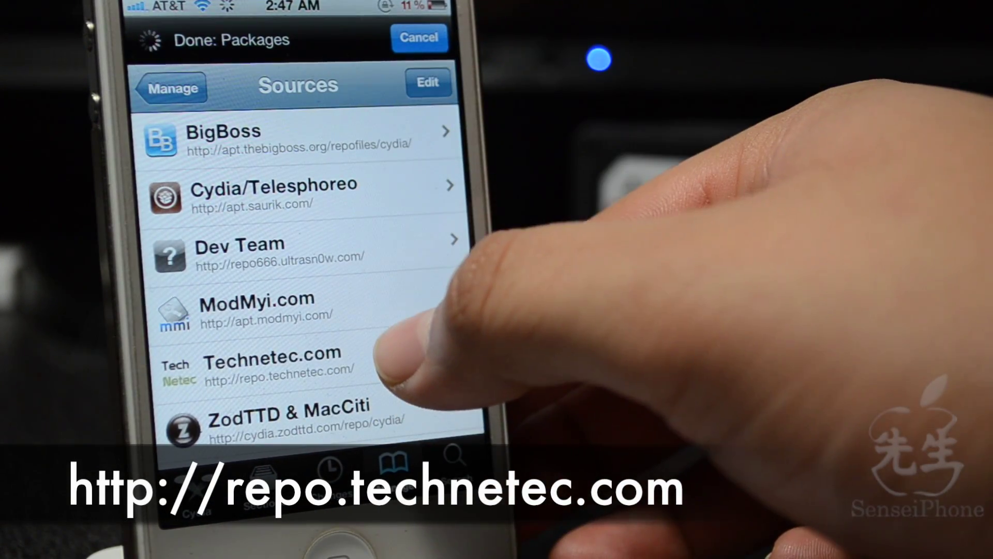
Step: Browse Technetec.com's package list down to the Siri Mic color tweaks
click(269, 368)
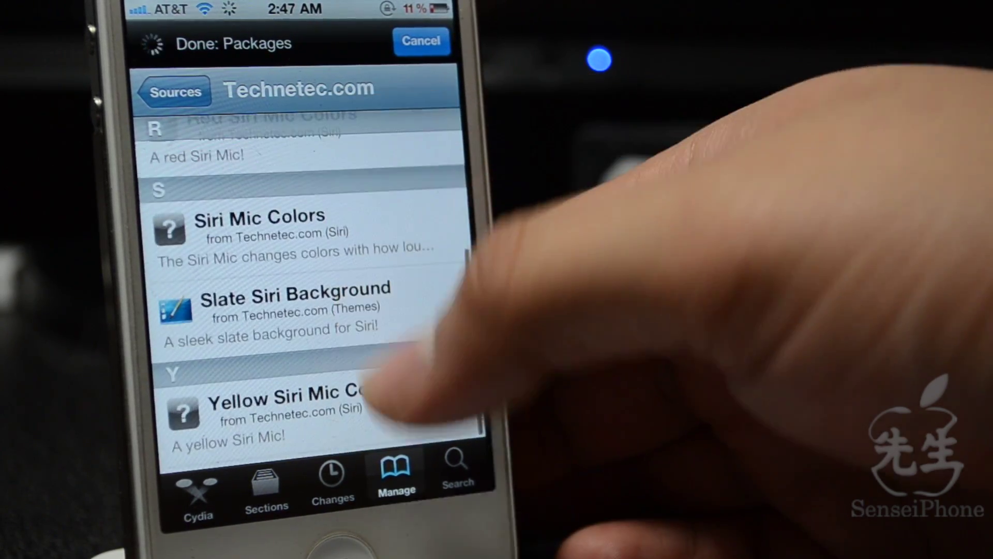
scroll(down, 3)
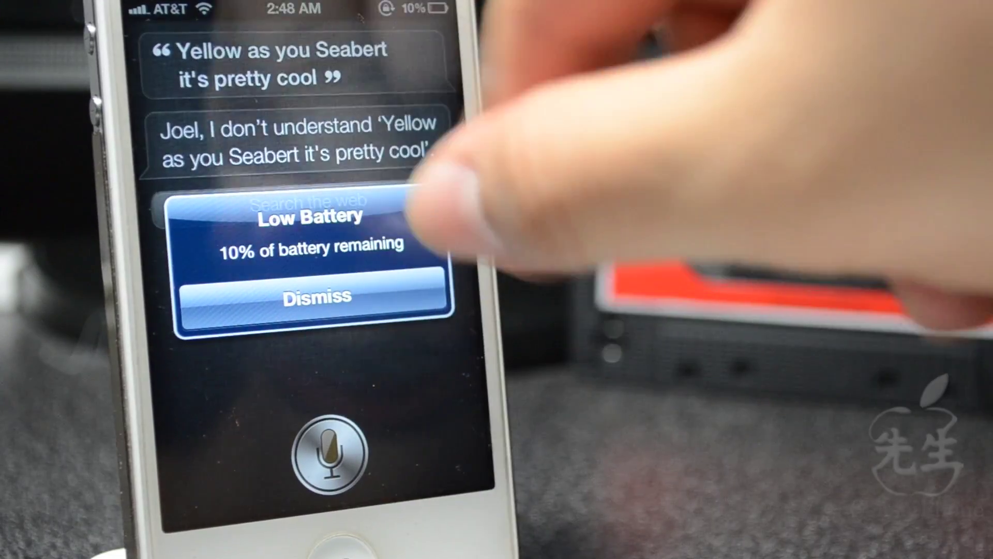
Step: Dismiss the Low Battery alert over the Siri screen showing its response
click(313, 297)
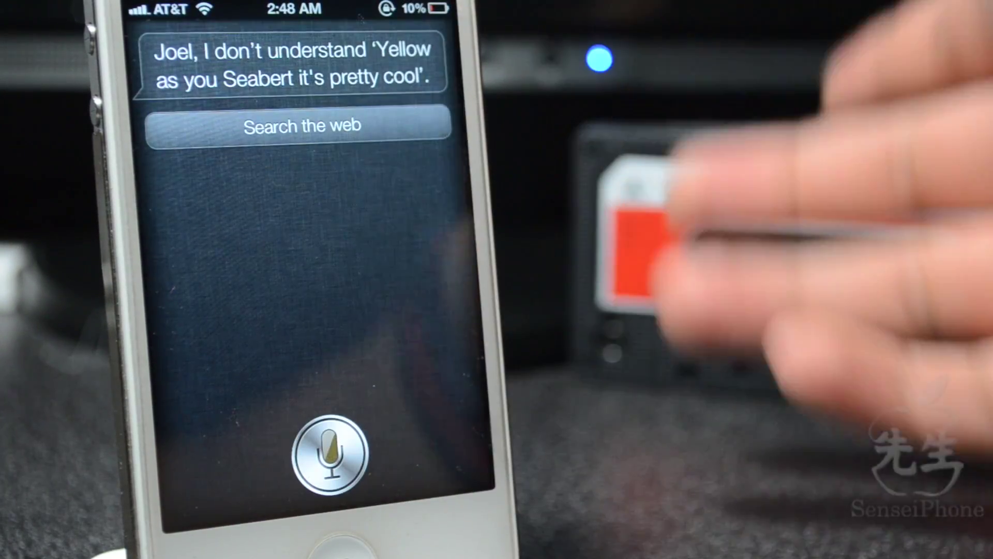